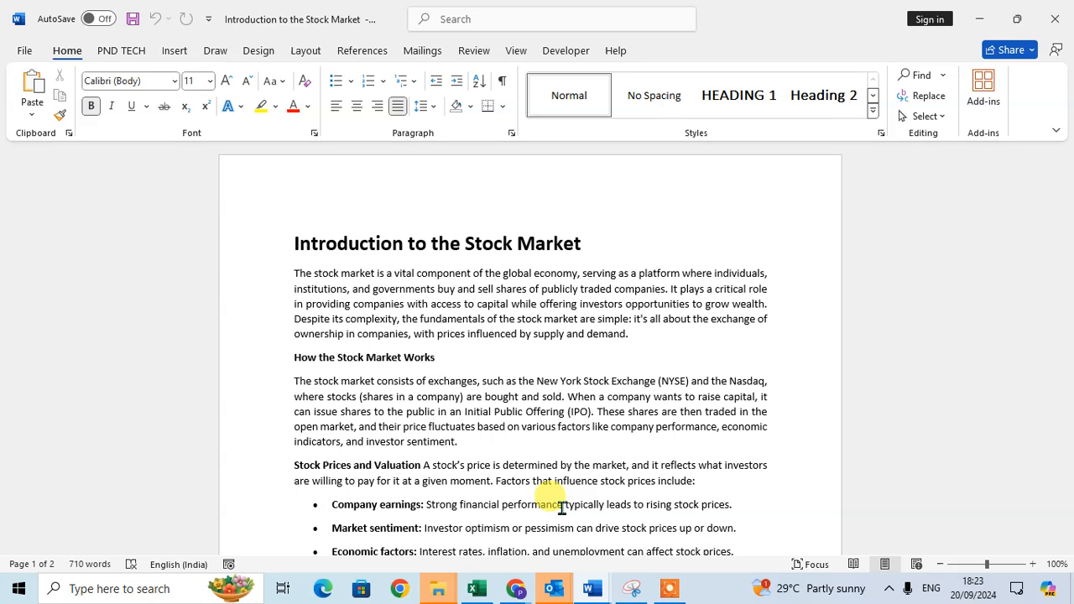
Set up Find and Replace with 'stock' in Find what and 'sky' in Replace with.
left_click(437, 356)
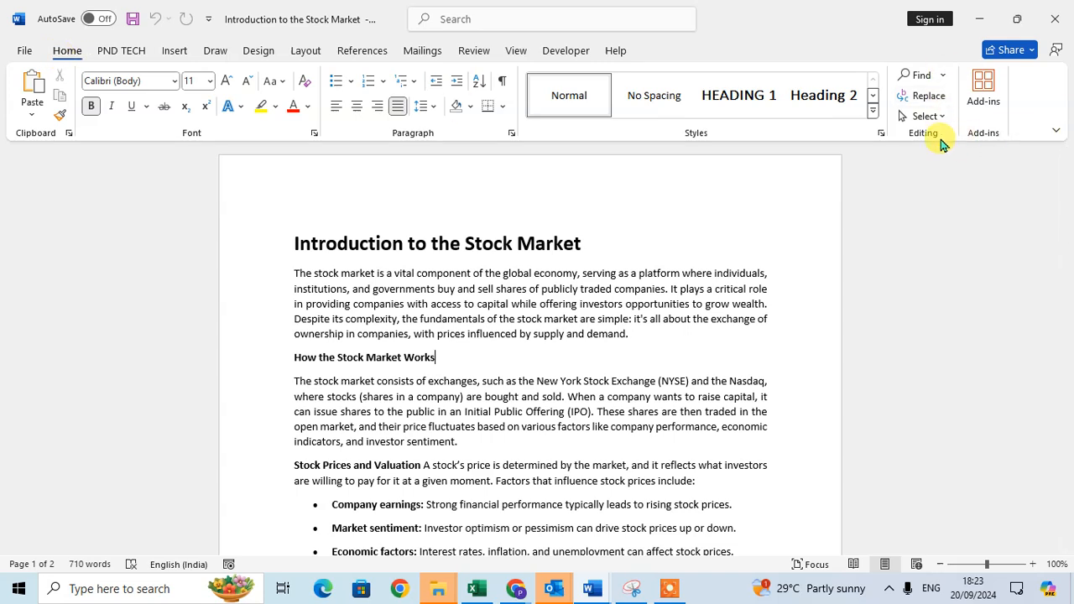
left_click(923, 94)
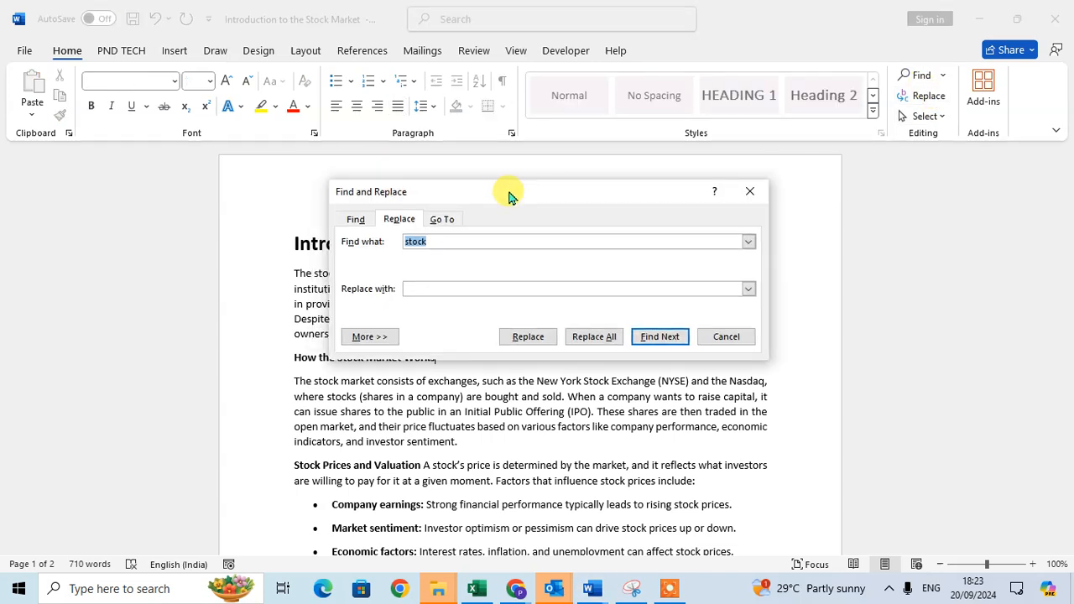
mouse_move(607, 201)
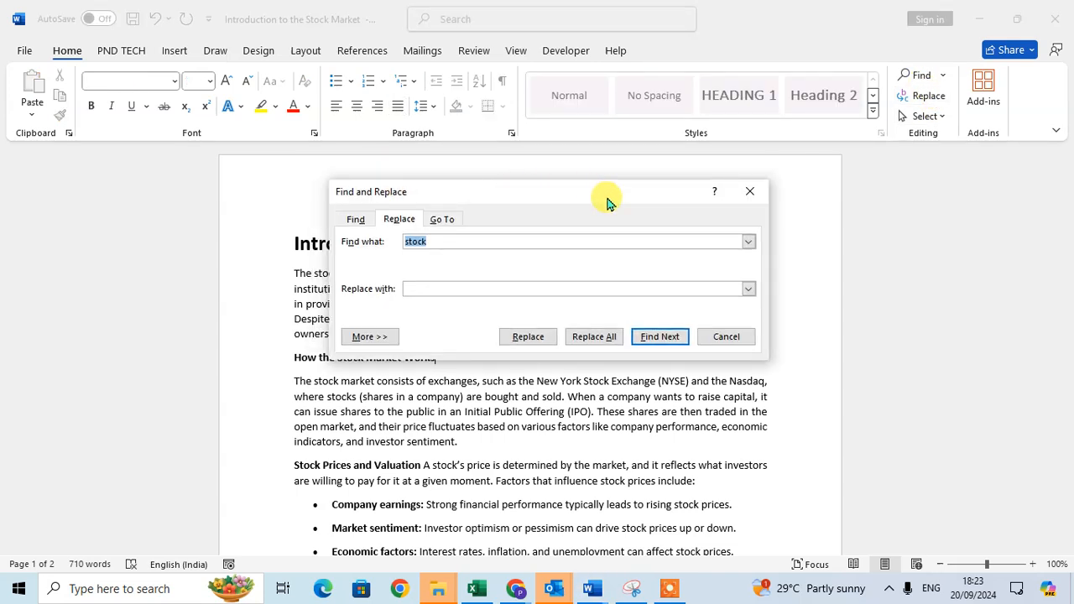
mouse_move(376, 251)
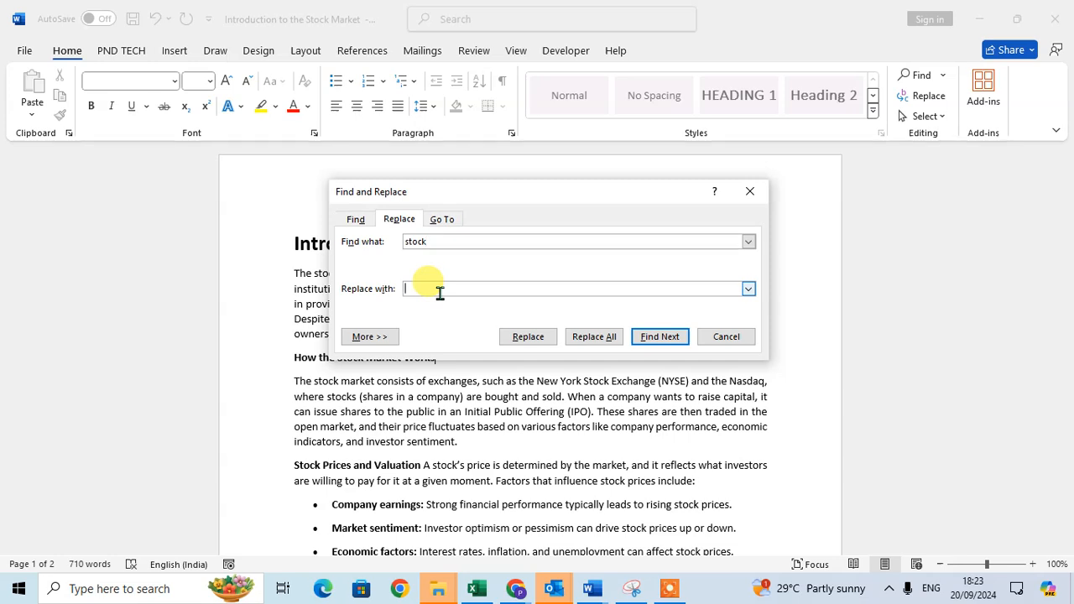
type("k")
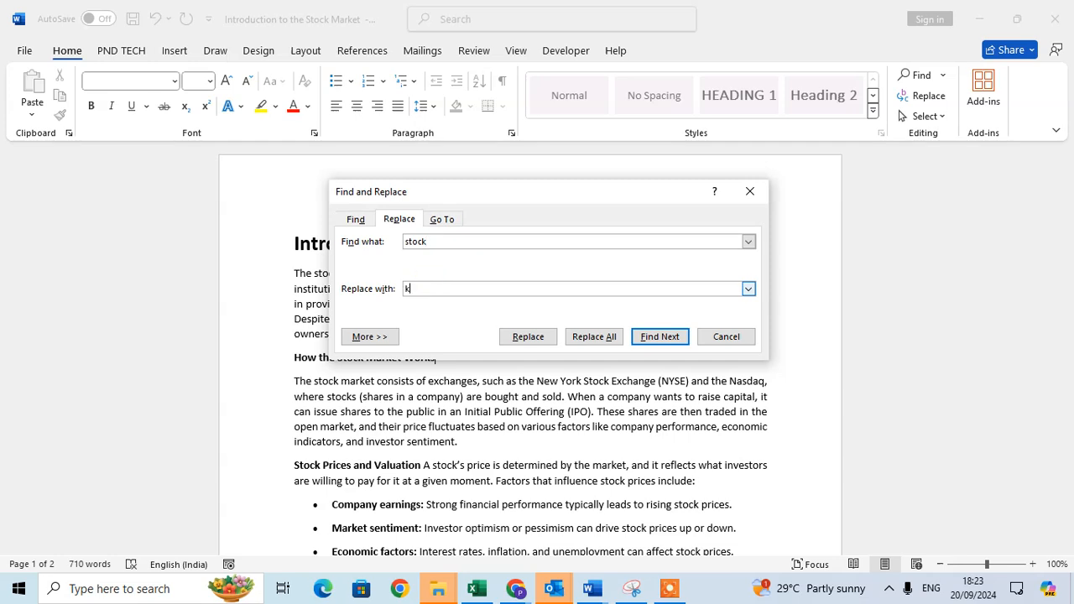
type("sky")
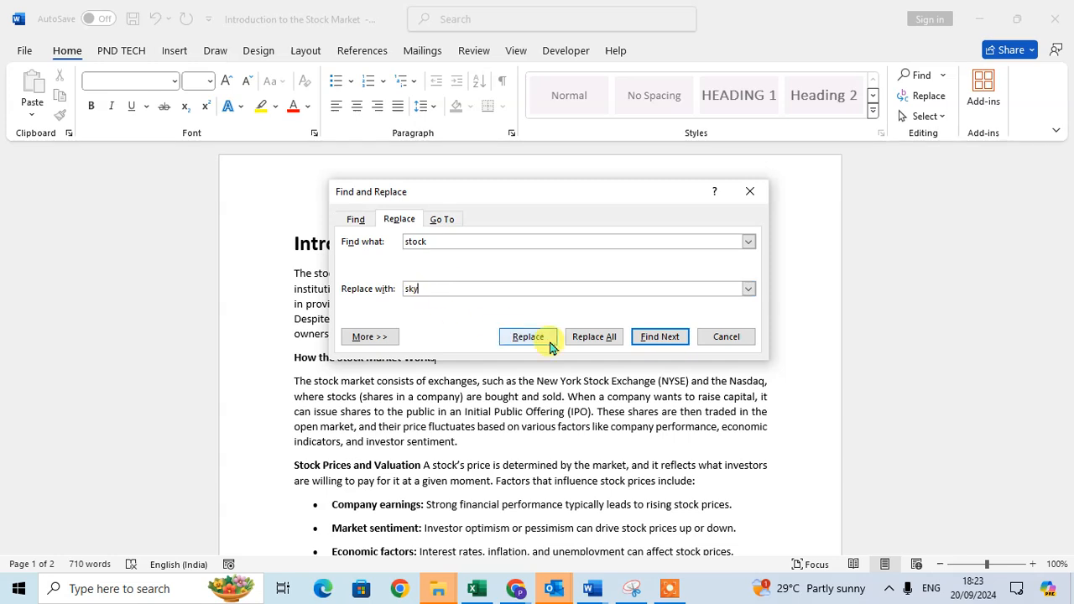
mouse_move(594, 335)
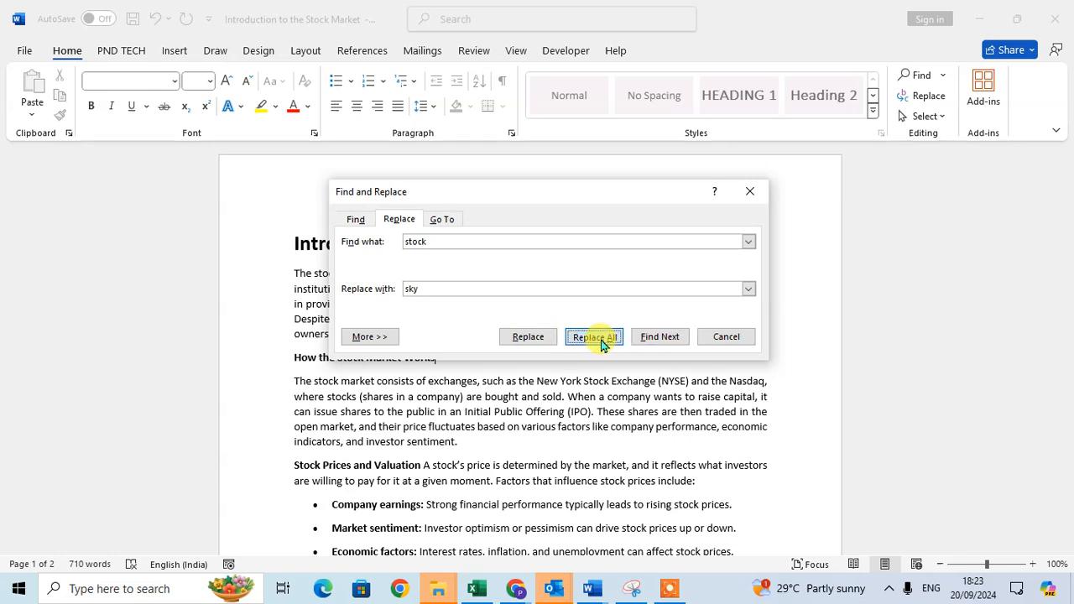
Replace all 38 occurrences of 'stock' with 'sky', acknowledge the notice and close the dialog.
left_click(594, 336)
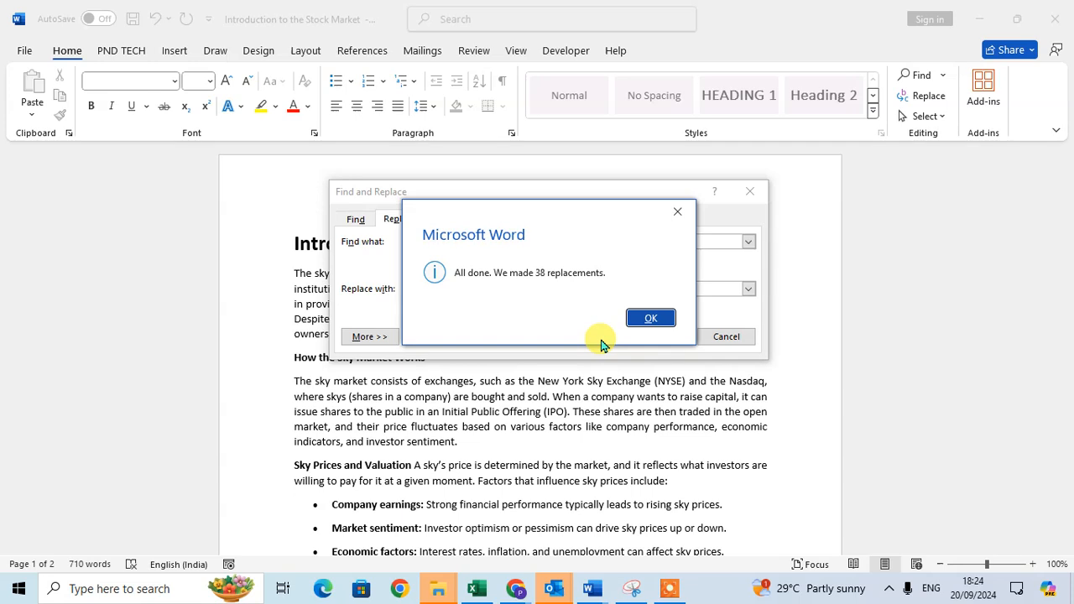
left_click(652, 317)
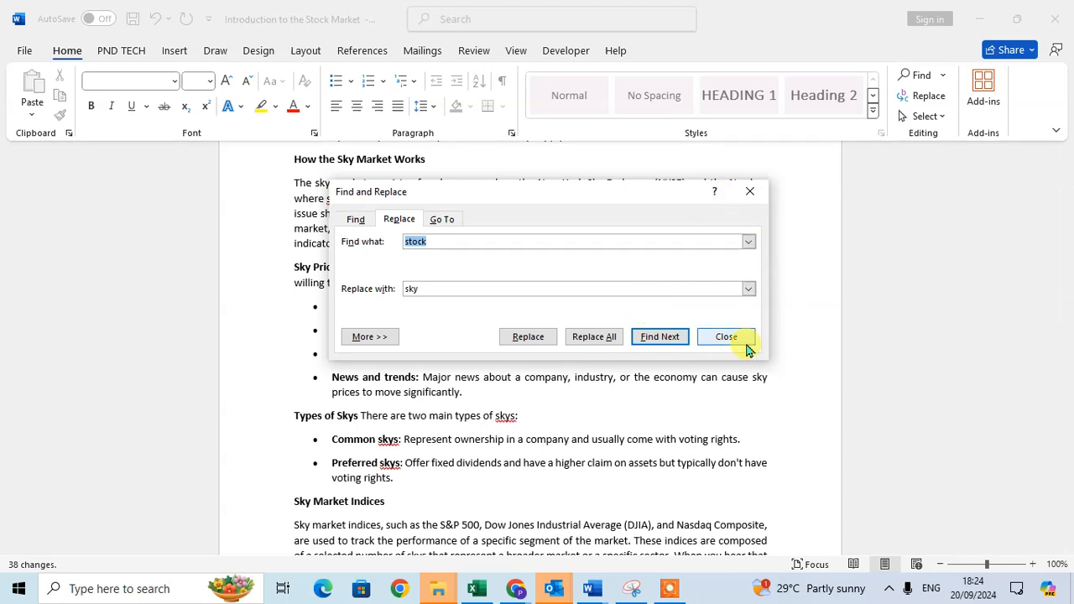
left_click(726, 335)
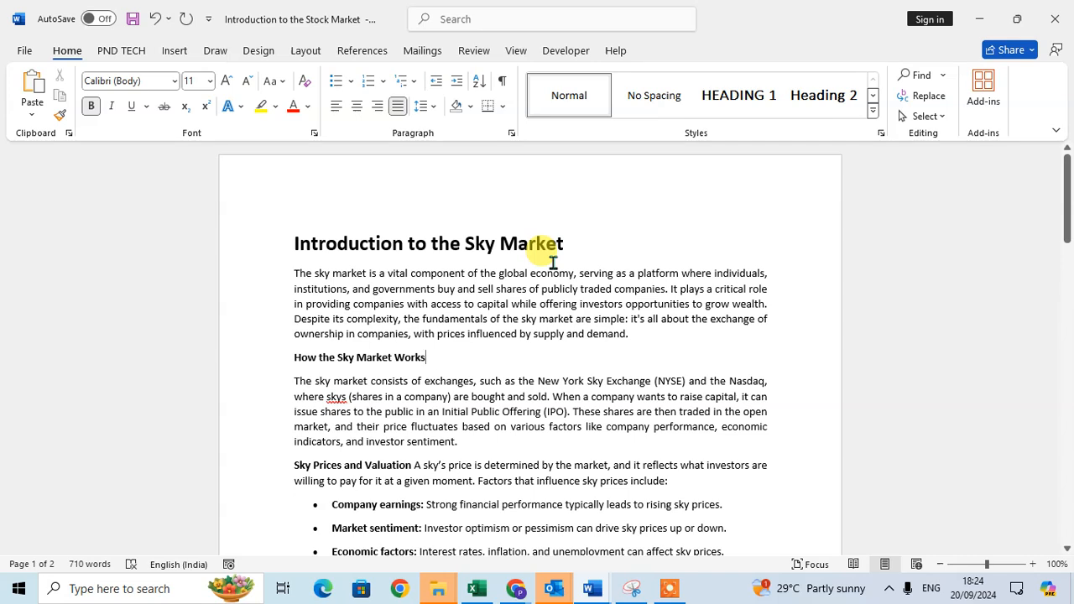
mouse_move(389, 272)
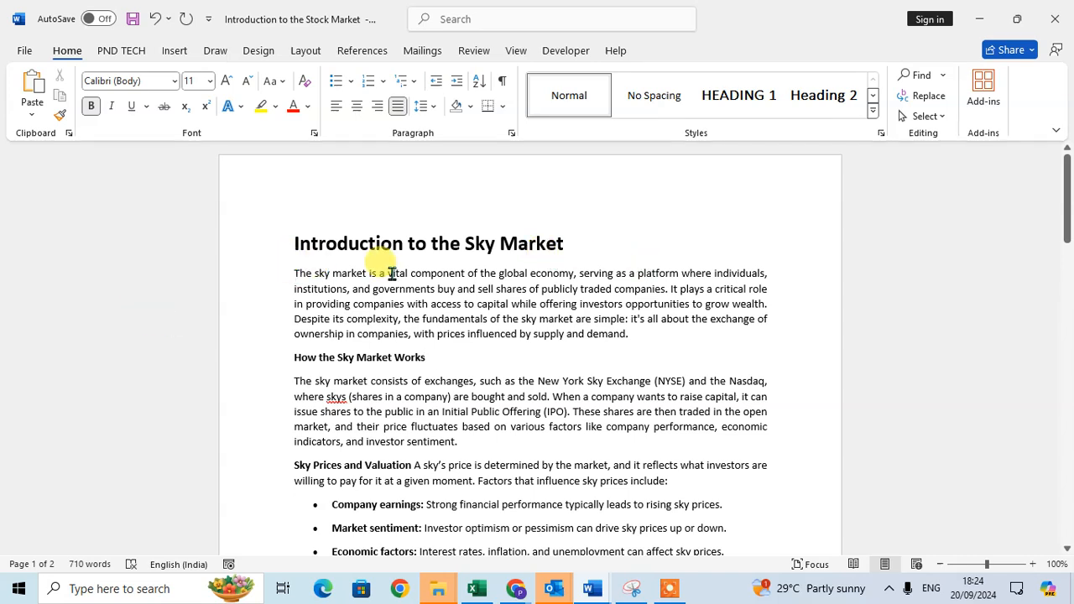
scroll("down", 3)
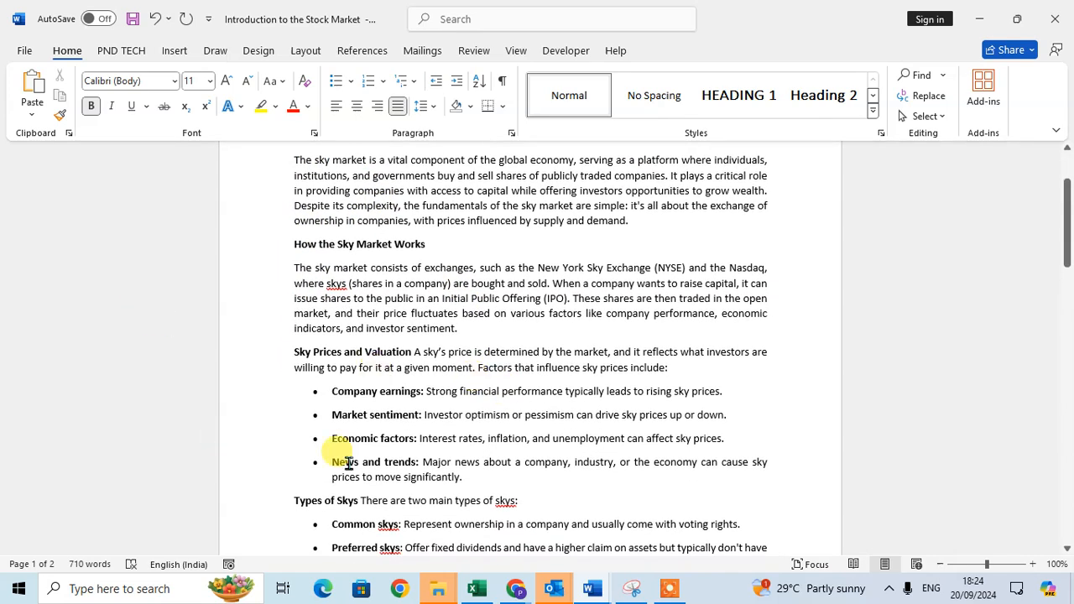
scroll("down", 3)
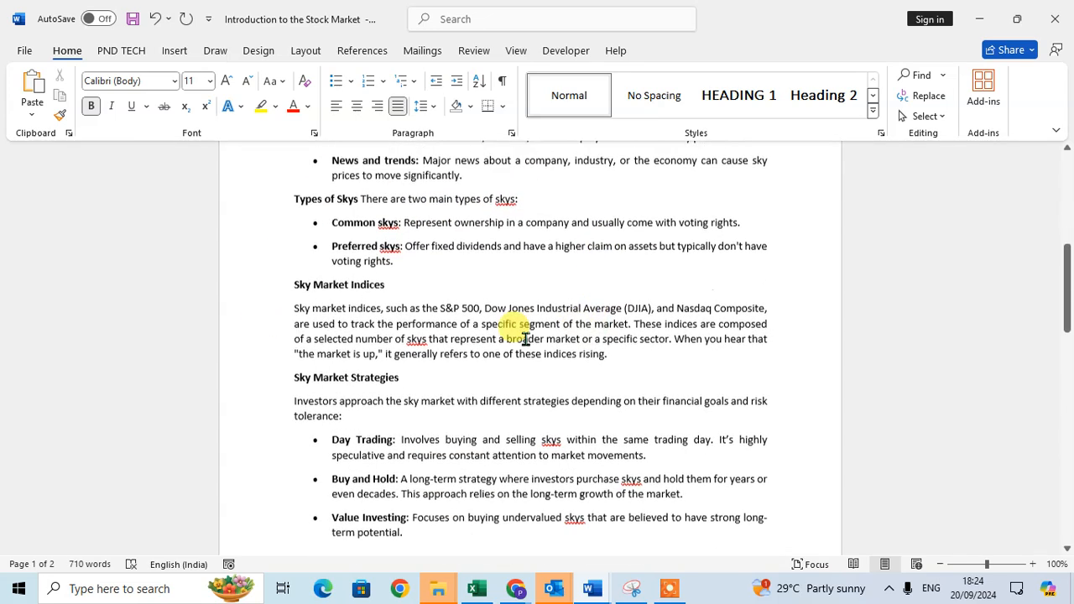
scroll("down", 3)
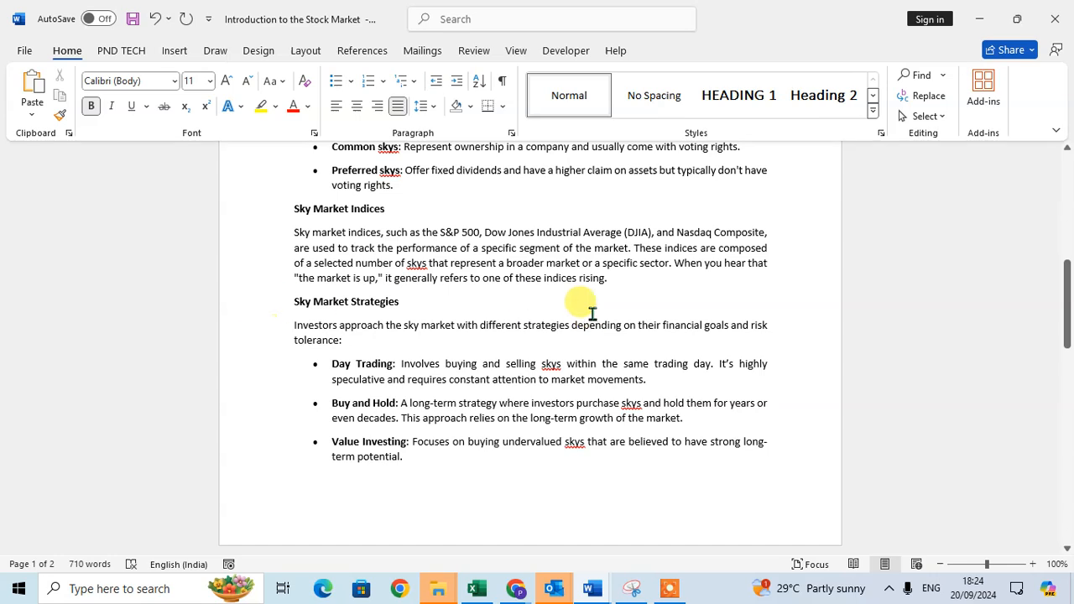
scroll("up", 3)
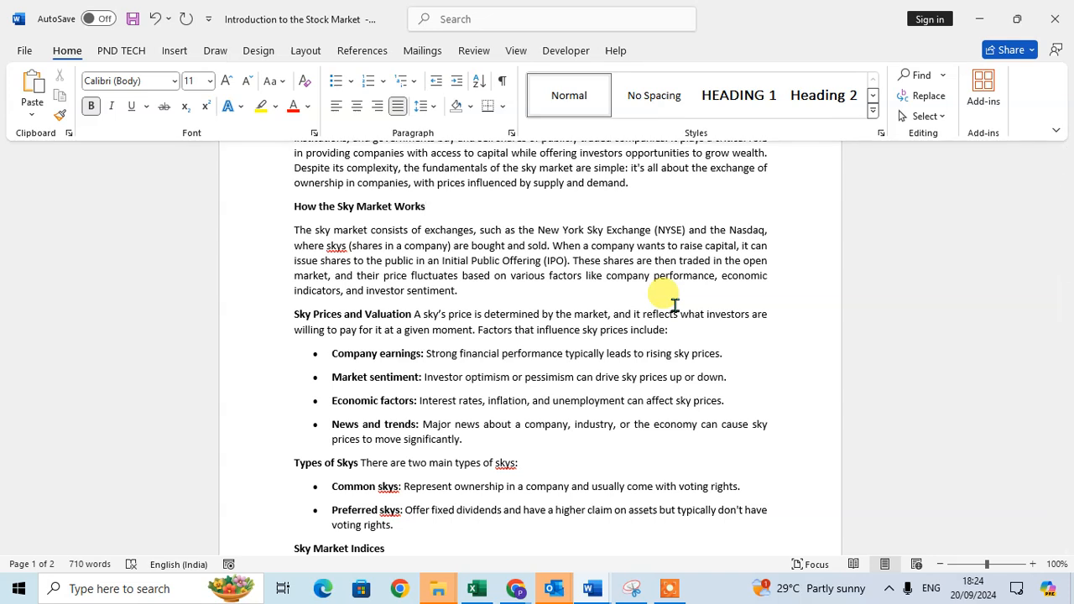
left_click(426, 207)
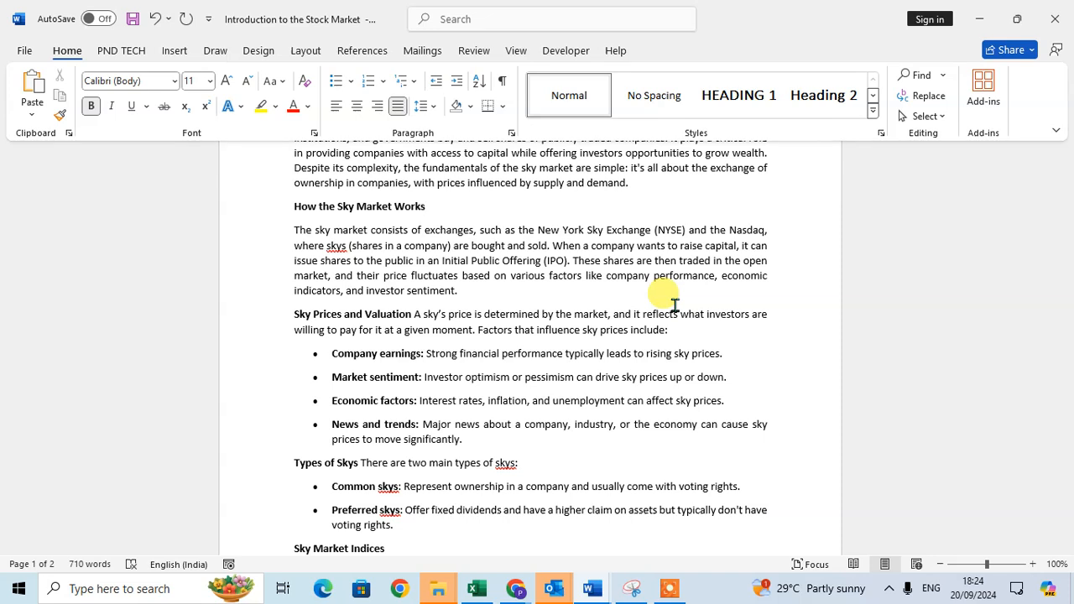
left_click(426, 205)
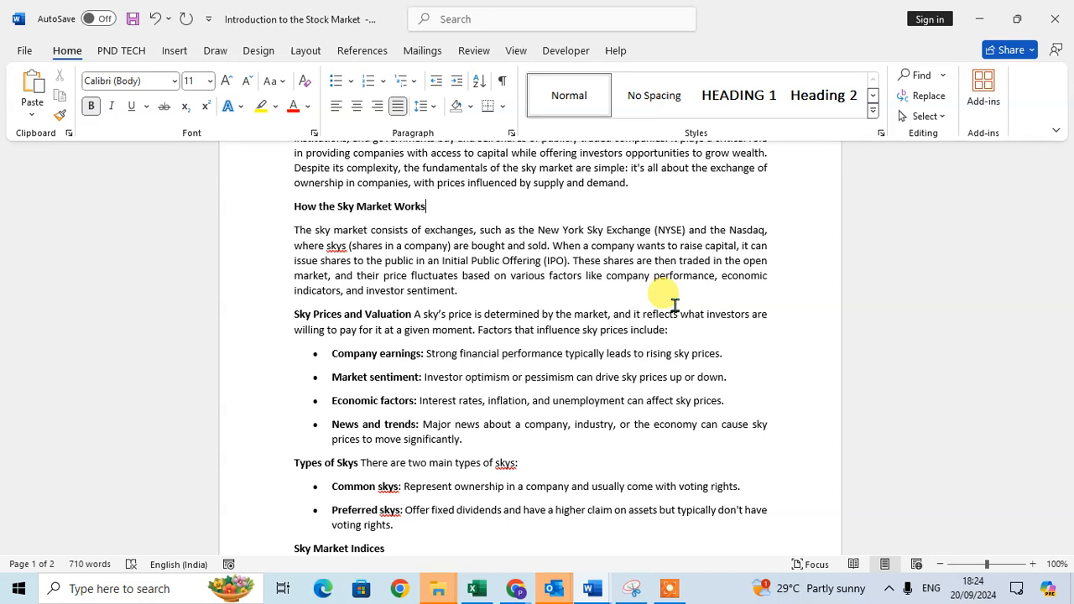